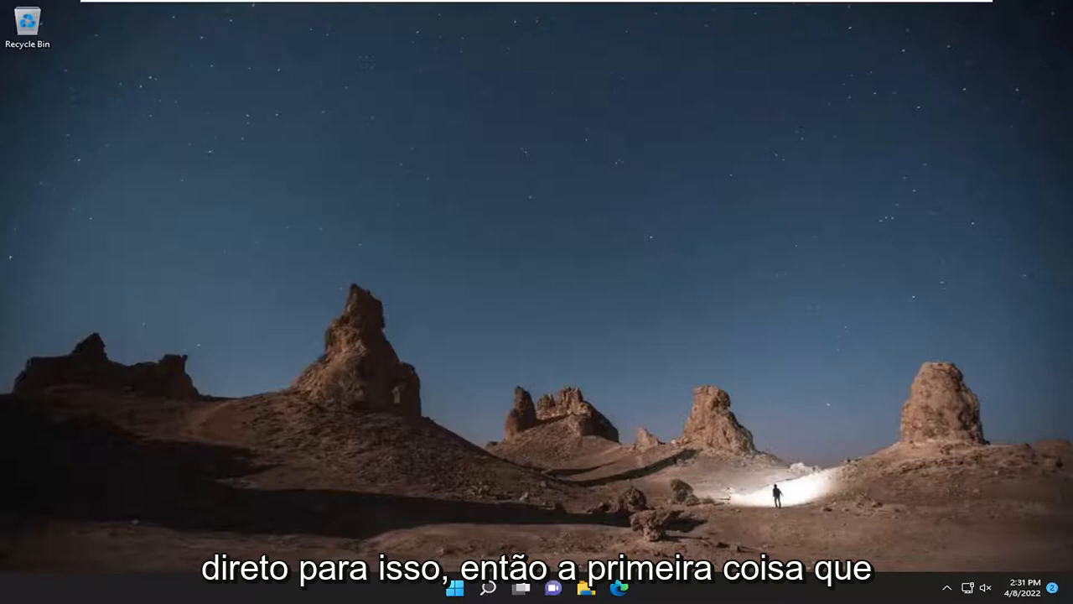
Launch Command Prompt as administrator from a 'cmd' search and approve the UAC prompt.
click(487, 587)
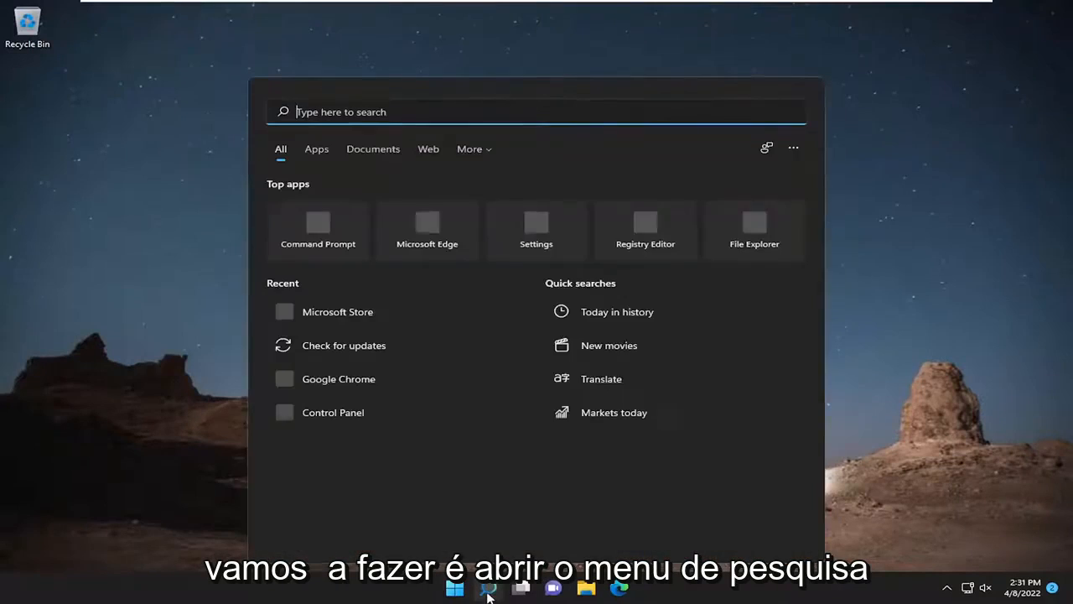
text(cmd)
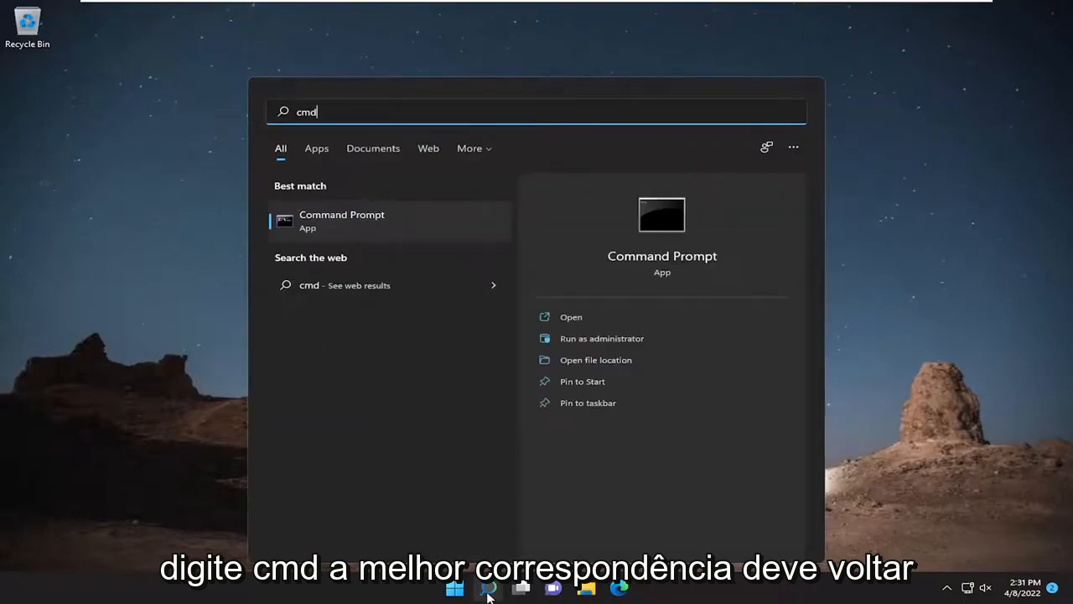
mouse_move(343, 228)
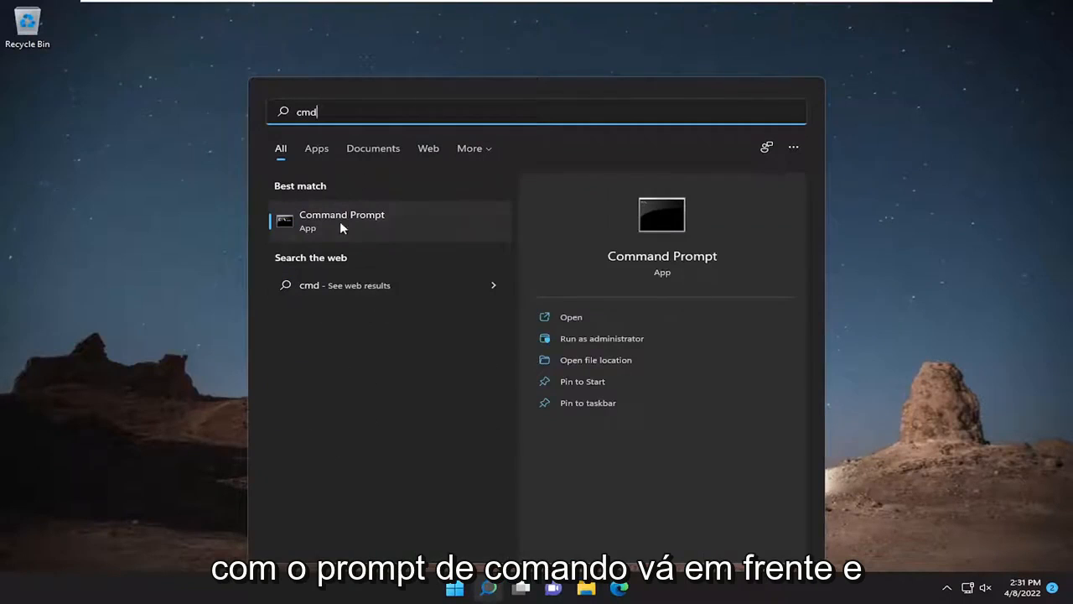
right_click(342, 222)
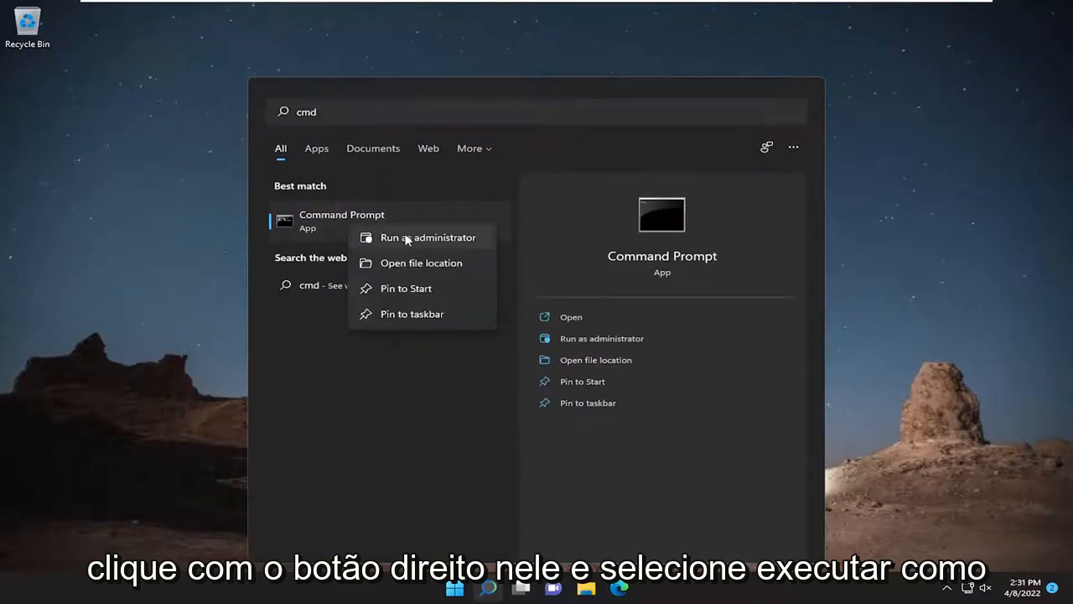
click(428, 238)
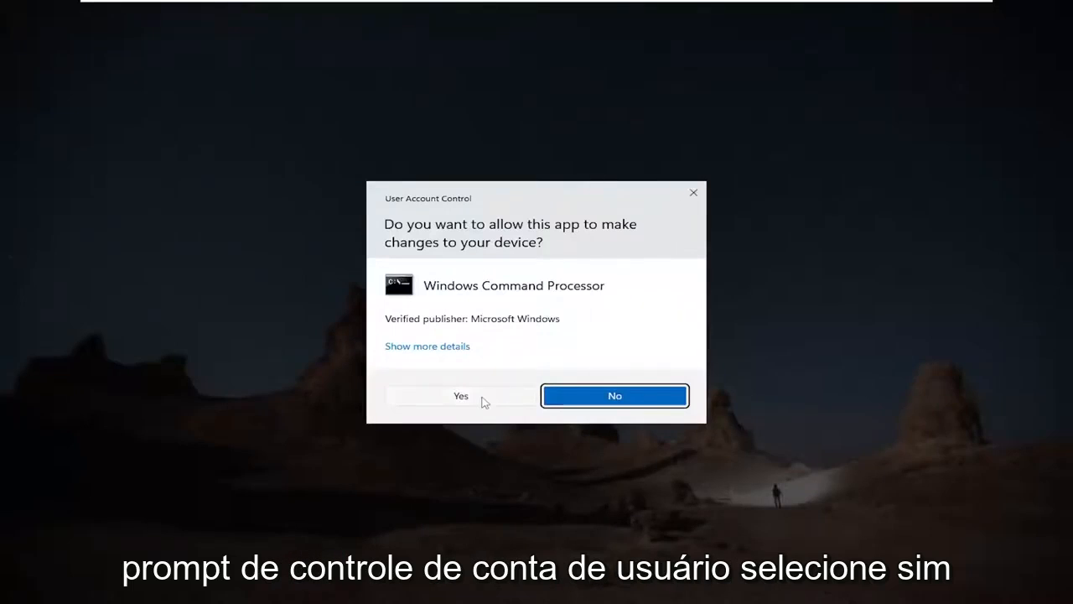
click(460, 396)
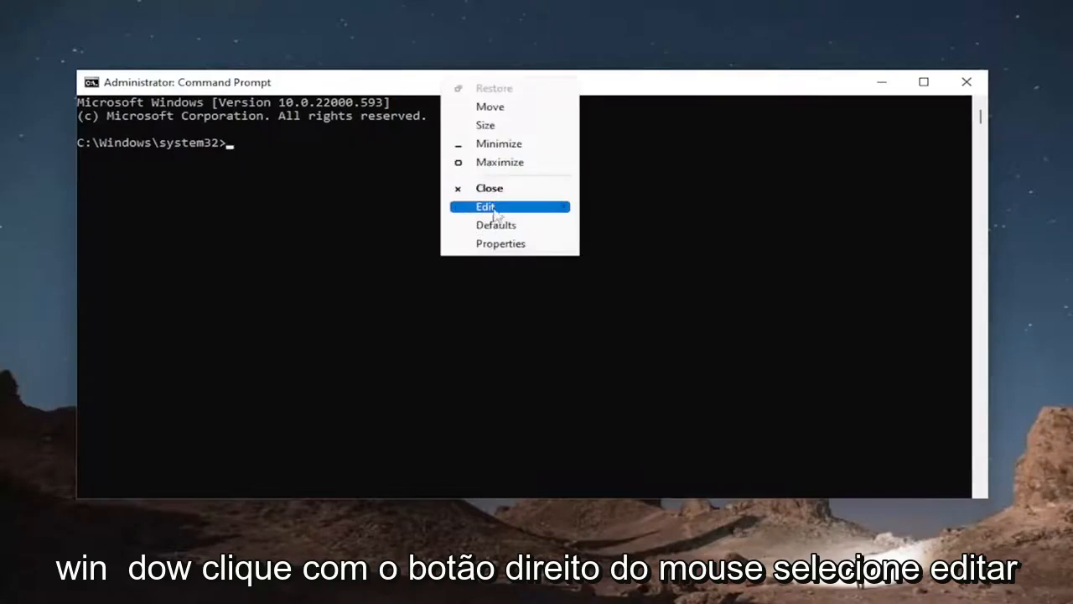
Paste and run sfc /scannow in the elevated window.
click(485, 208)
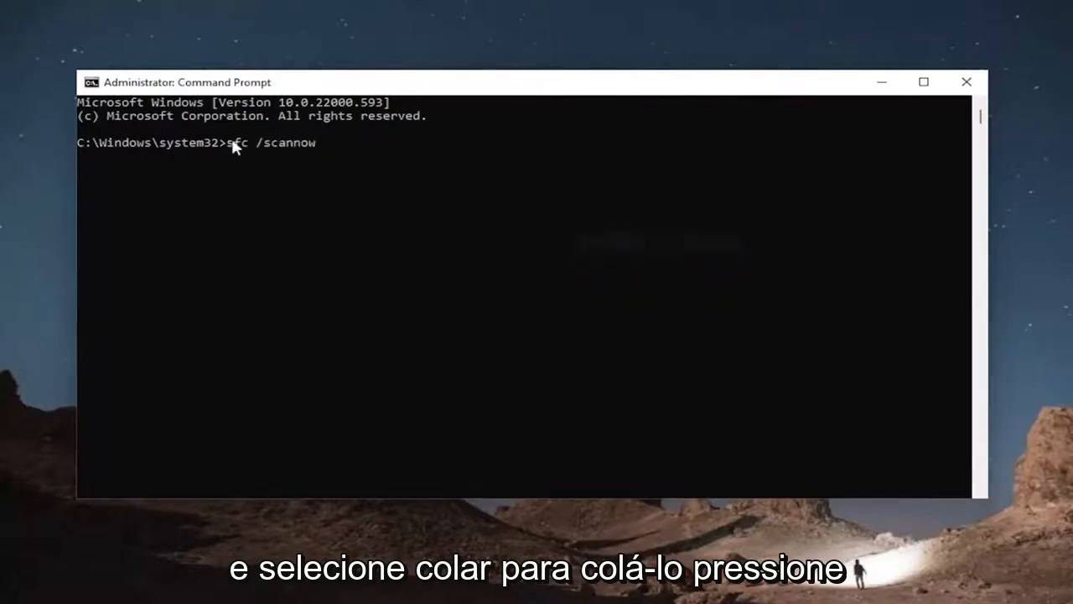
key(Enter)
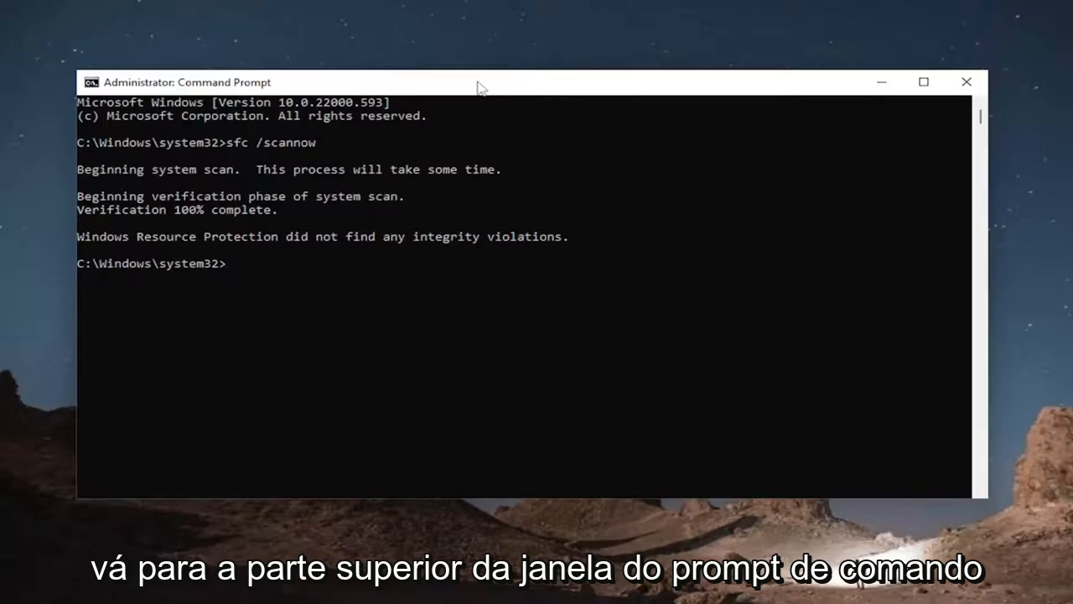
Bring up the title-bar menu to paste the DISM restore health command.
right_click(478, 83)
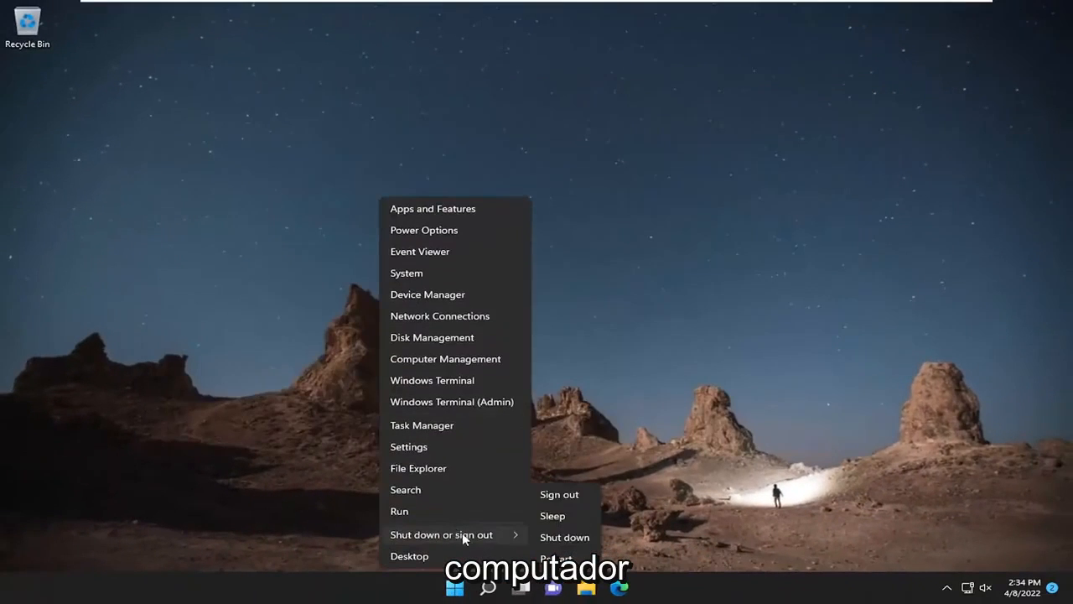
Restart the computer from the Start menu's shut down options.
click(557, 557)
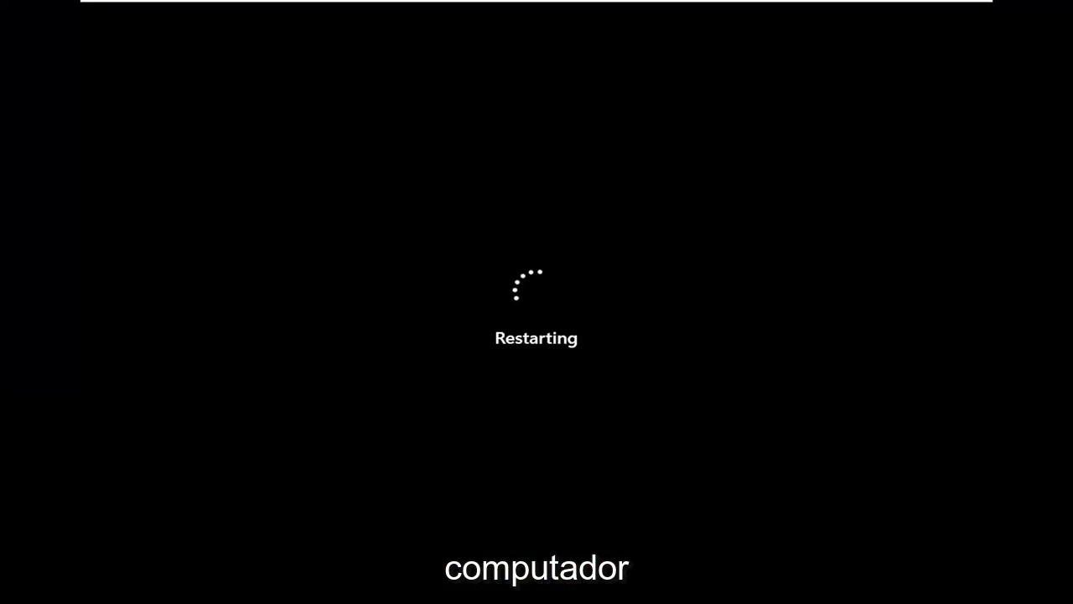